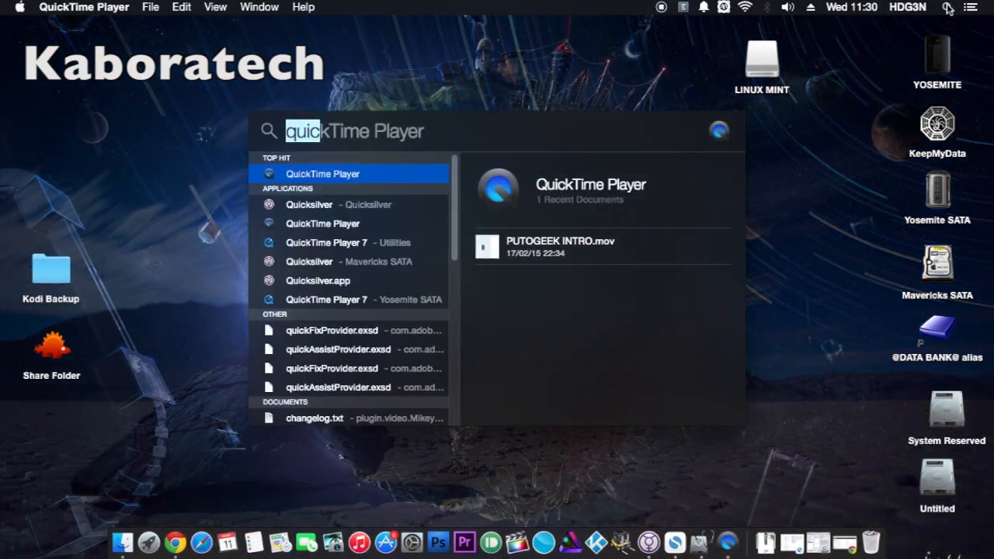
# Launch Disk Utility via Spotlight and select the whole USB DISK 2.0 Media for partitioning
pyautogui.write('disk Utility')
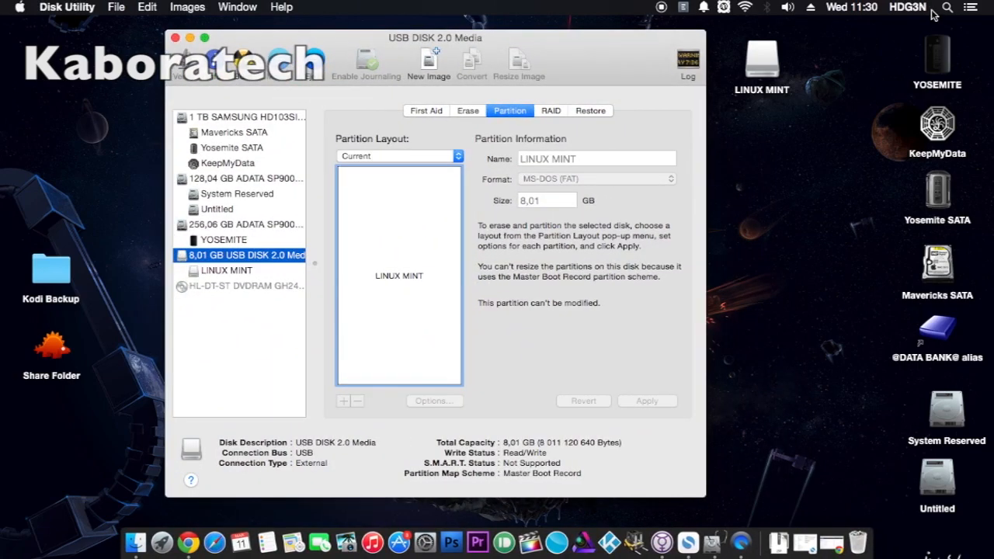
pyautogui.click(227, 270)
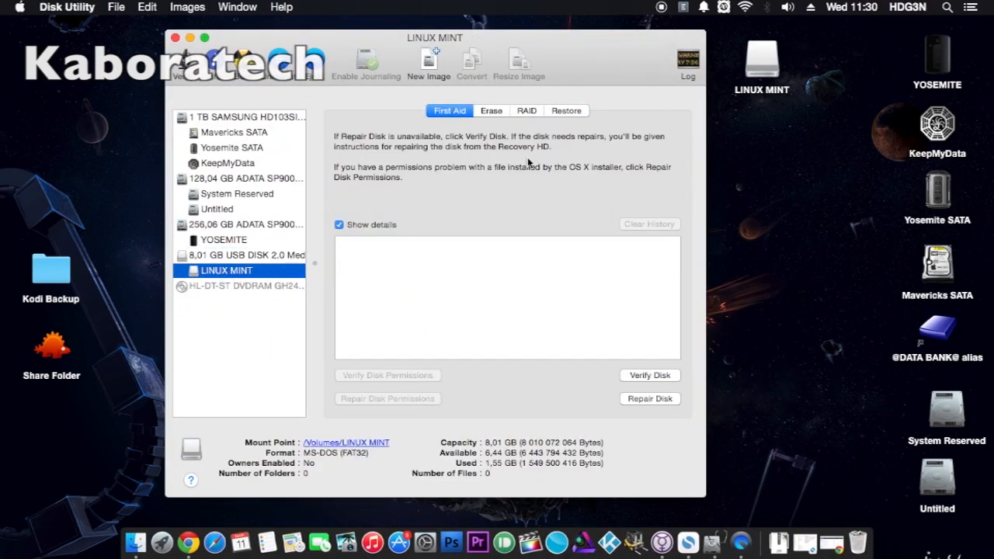
pyautogui.click(247, 255)
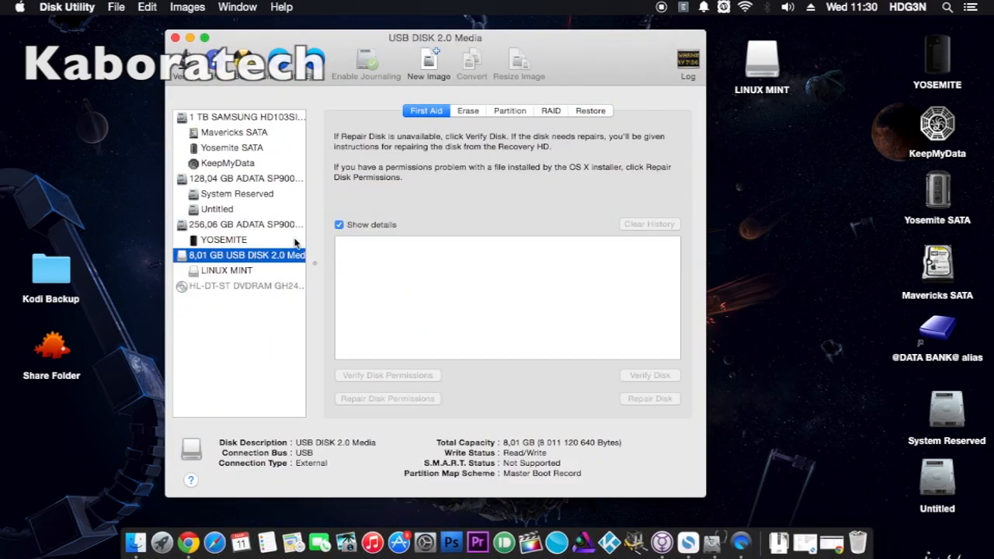
pyautogui.click(509, 111)
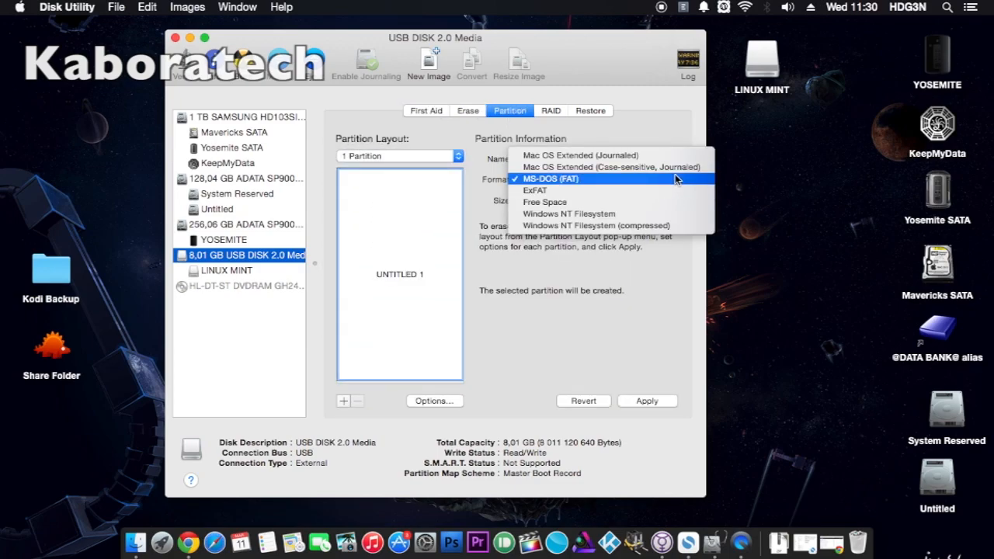
# Format the single partition as Mac OS Extended (Journaled) named 'installer'
pyautogui.click(596, 156)
pyautogui.write('i')
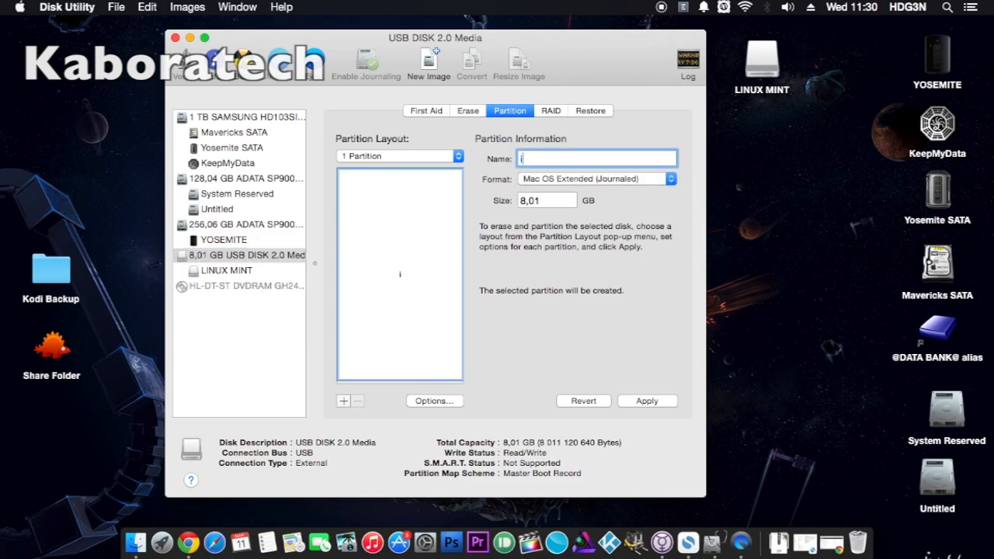
pyautogui.write('ns')
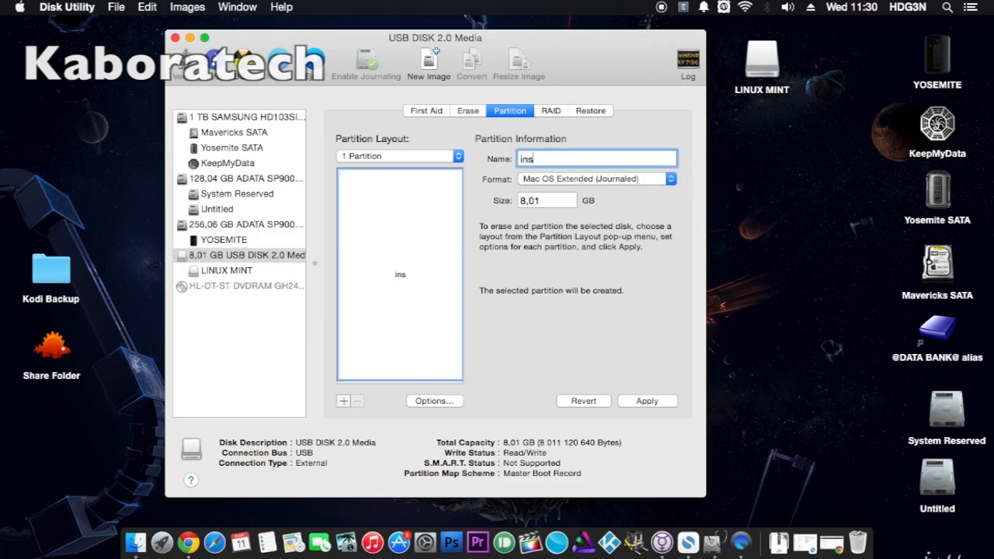
pyautogui.write('taller')
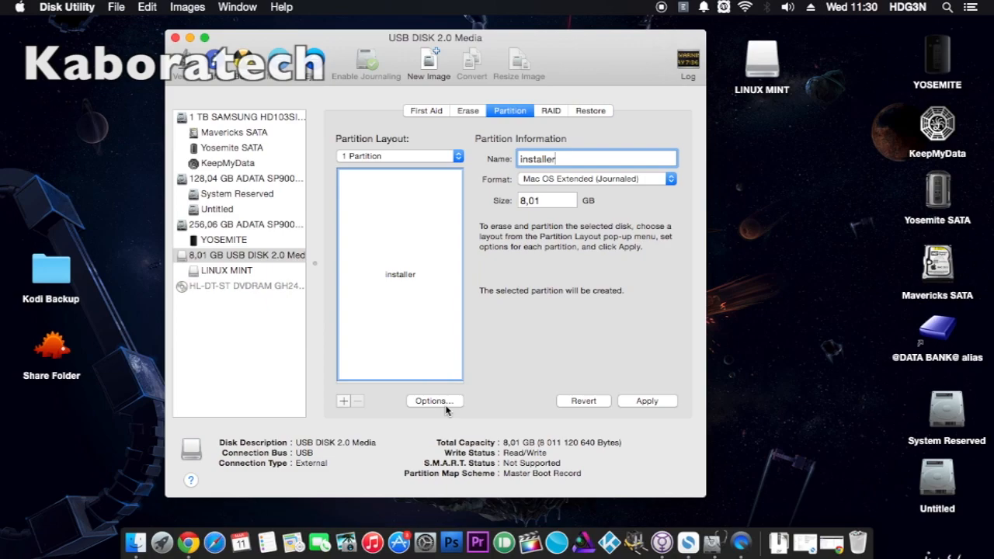
# Choose GUID Partition Table in Options, apply, and confirm erasing LINUX MINT
pyautogui.click(431, 401)
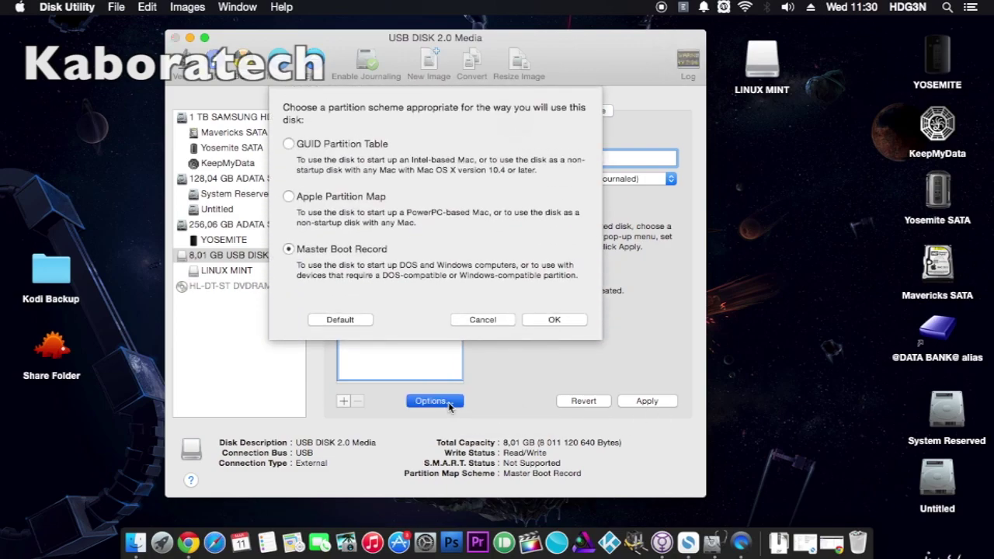
pyautogui.click(289, 143)
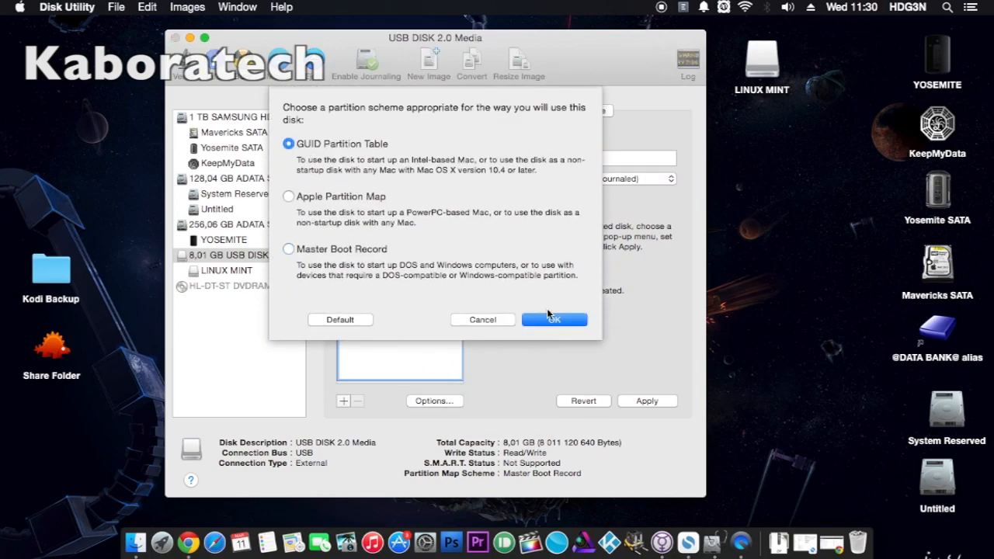
pyautogui.click(554, 320)
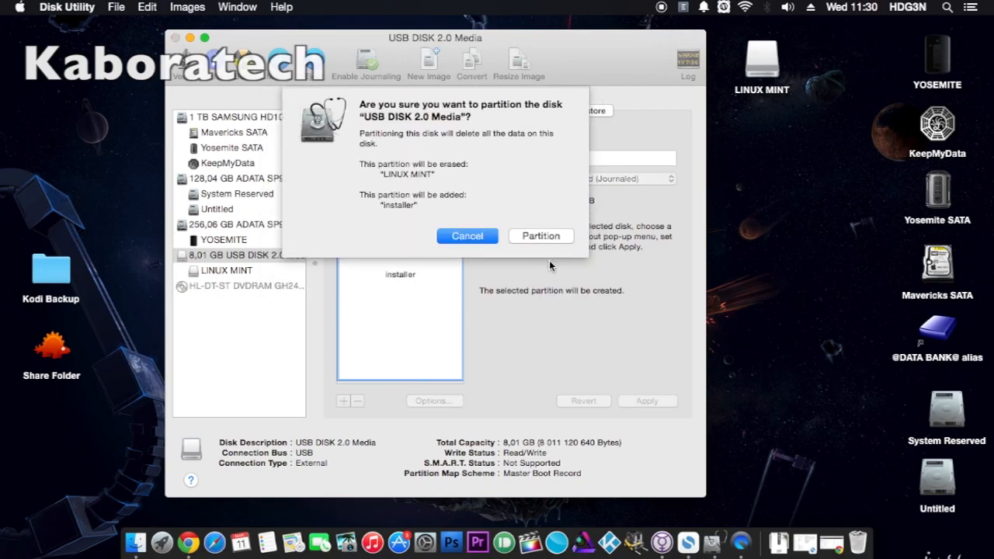
pyautogui.click(540, 236)
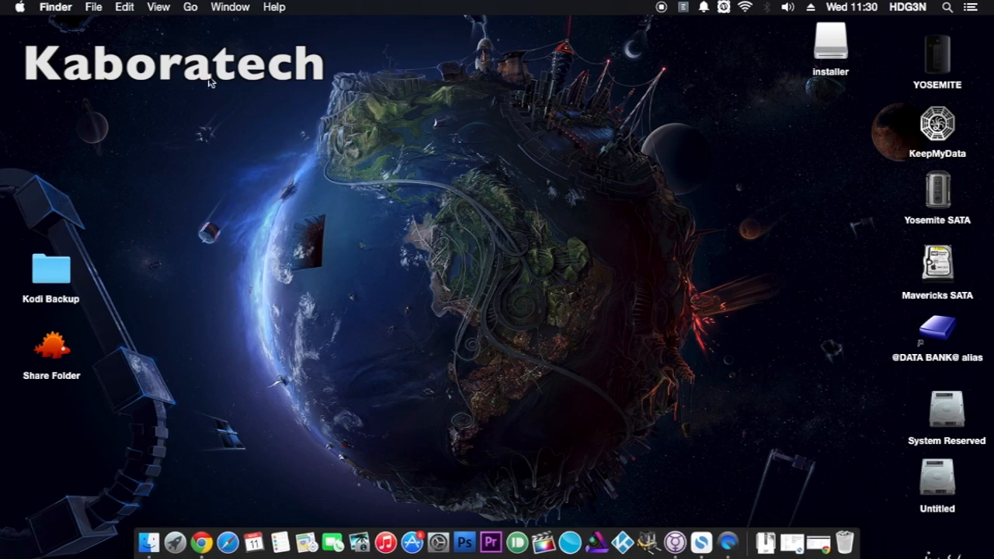
# Go to Applications in Finder and launch DiskMaker X 4b4
pyautogui.click(189, 6)
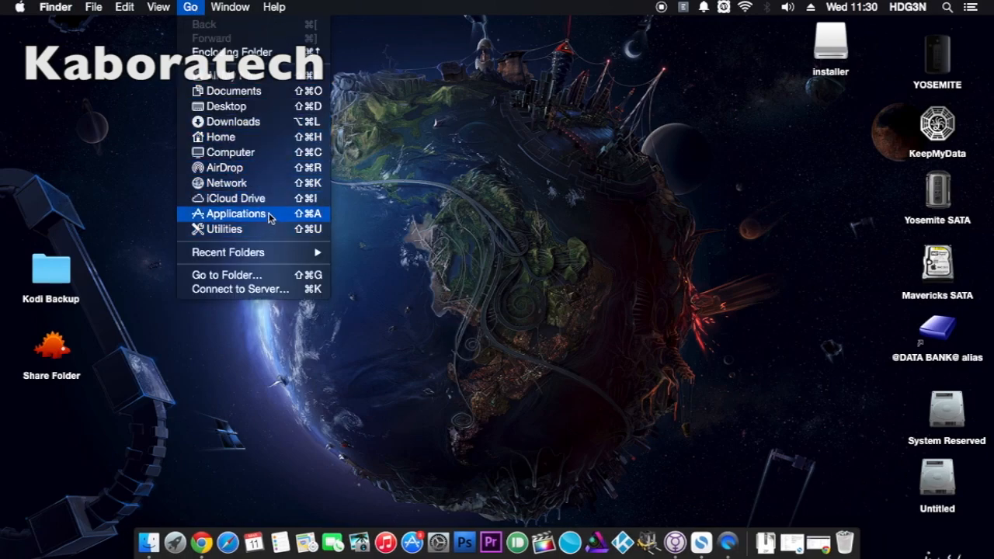
pyautogui.click(234, 214)
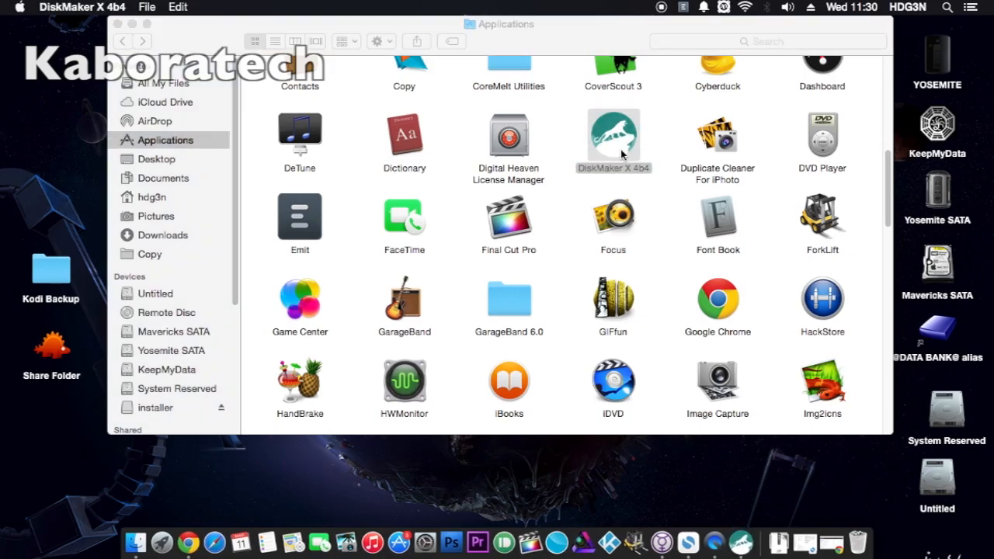
pyautogui.doubleClick(612, 137)
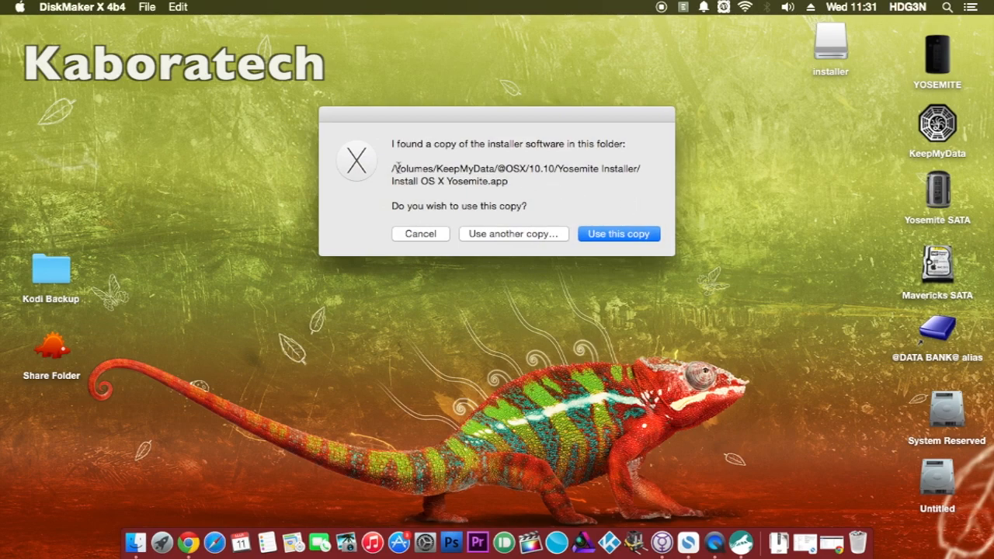
# Accept the found Yosemite installer copy and choose 'An 8 GB USB thumb drive' as target
pyautogui.doubleClick(514, 174)
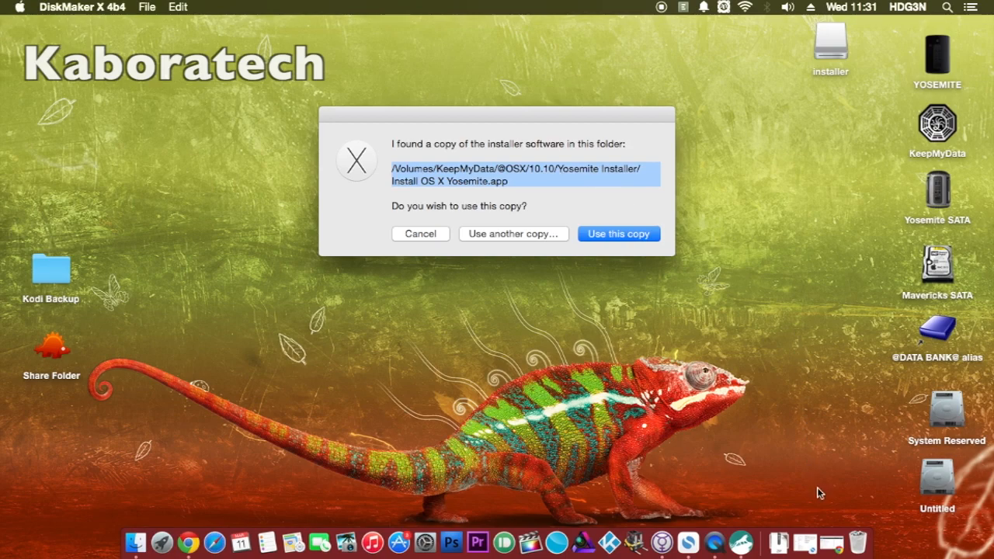
pyautogui.moveTo(143, 501)
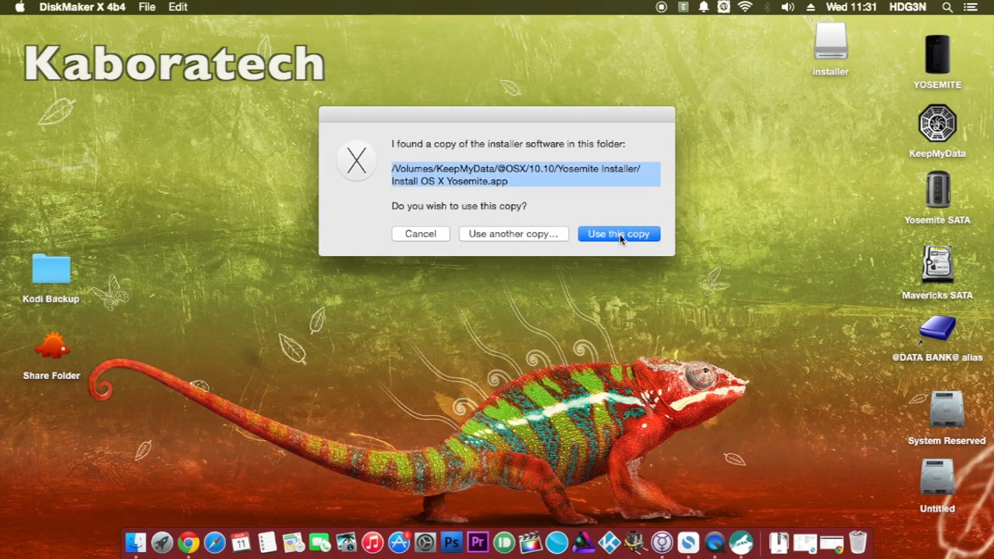
pyautogui.click(618, 233)
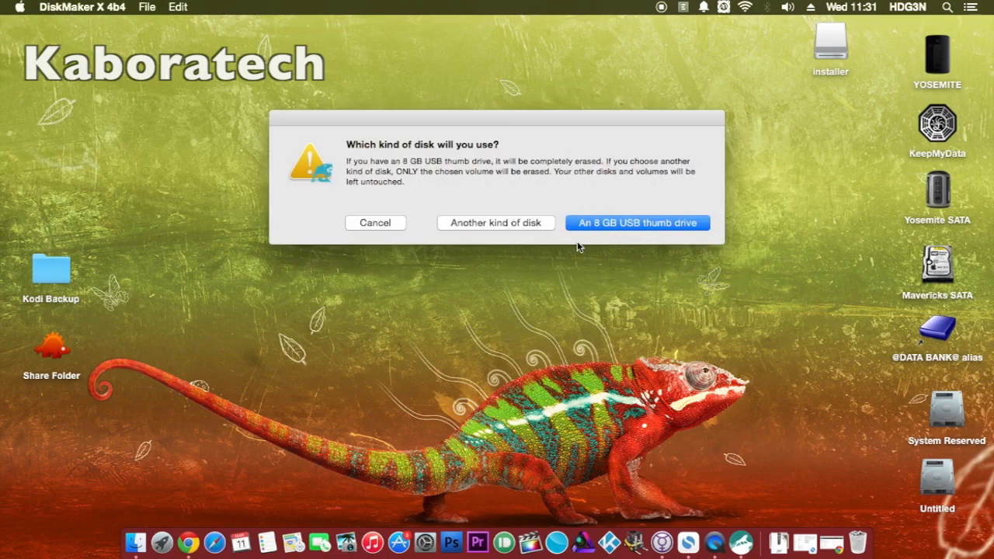
pyautogui.moveTo(640, 230)
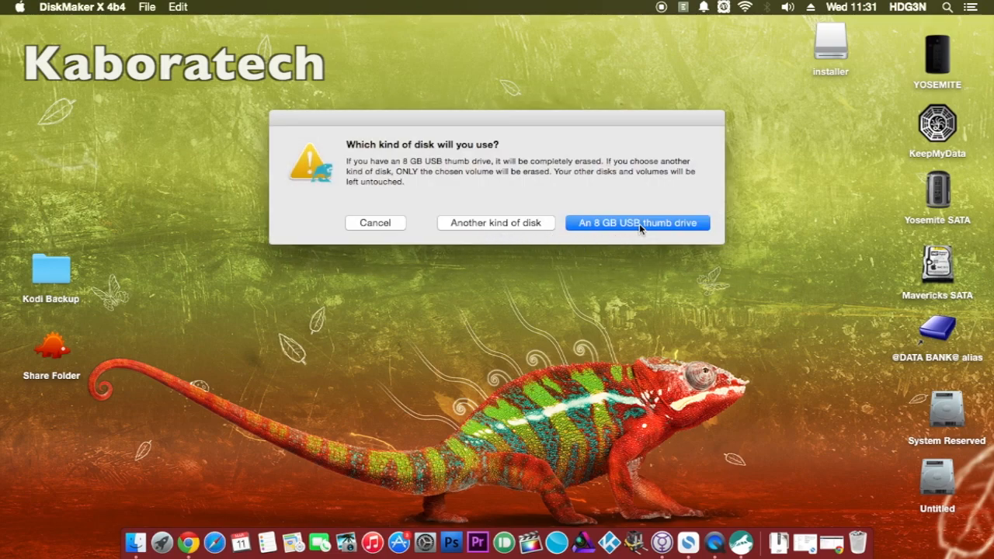
pyautogui.click(637, 224)
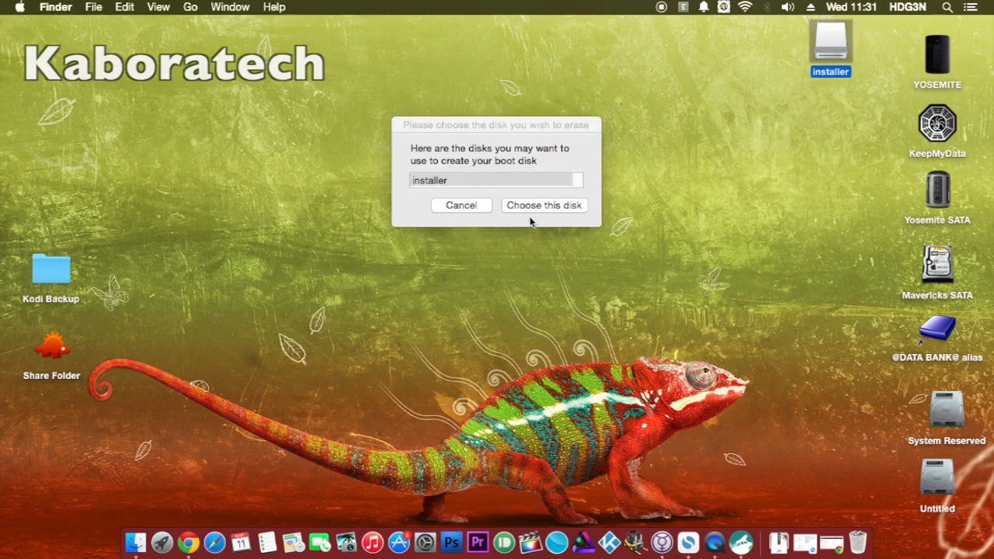
# Choose the 'installer' disk, approve 'Erase then create the disk', and continue
pyautogui.click(543, 205)
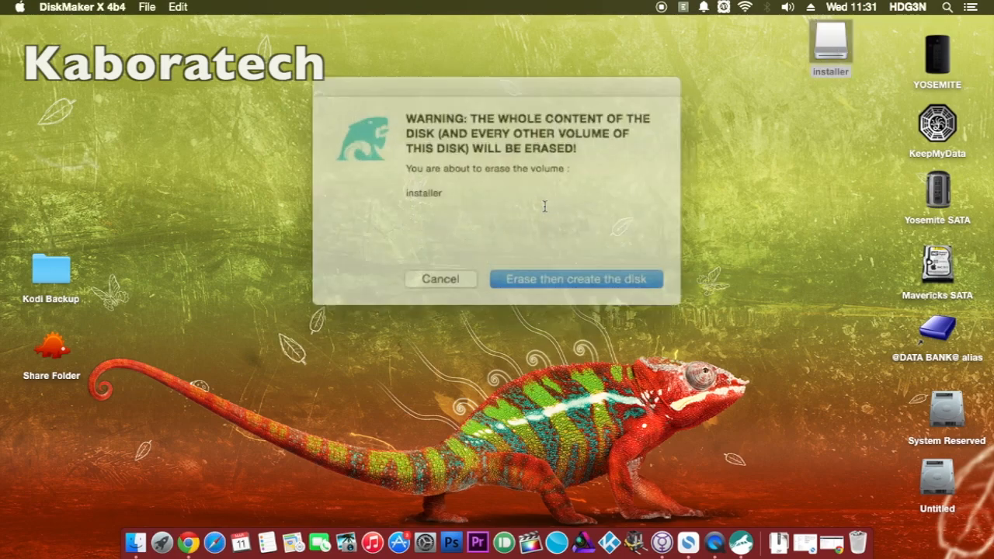
pyautogui.click(576, 280)
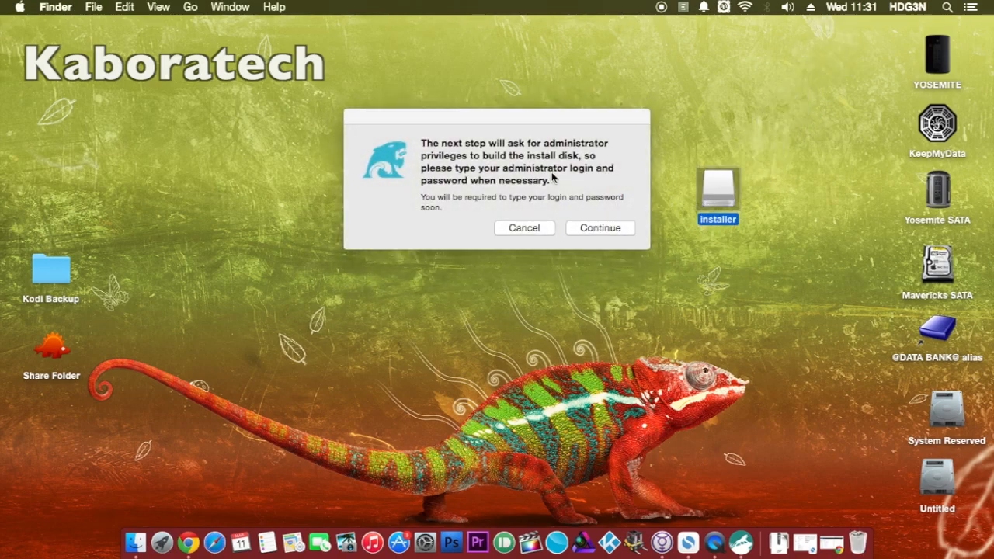
pyautogui.click(600, 227)
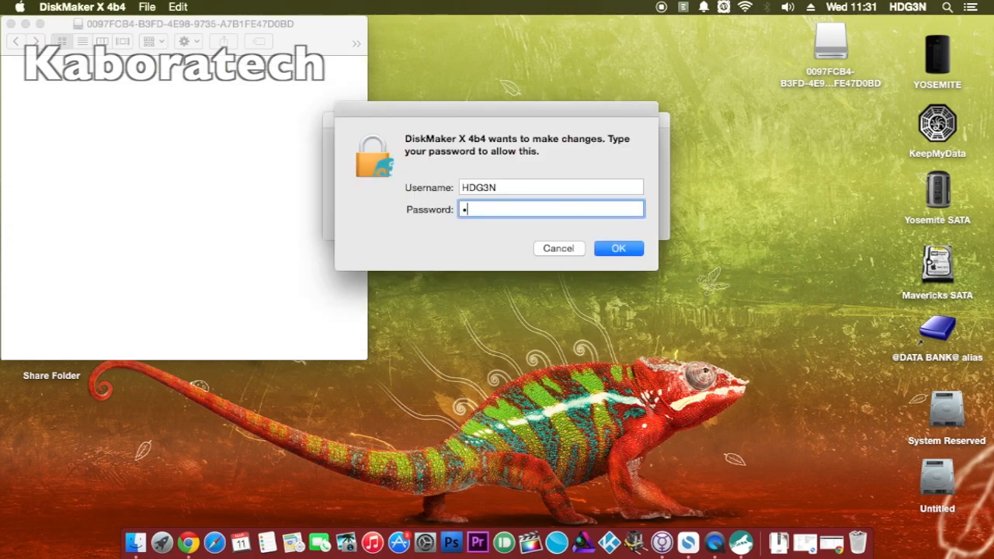
# Enter the administrator password and OK it to start building the install disk
pyautogui.press('Backspace')
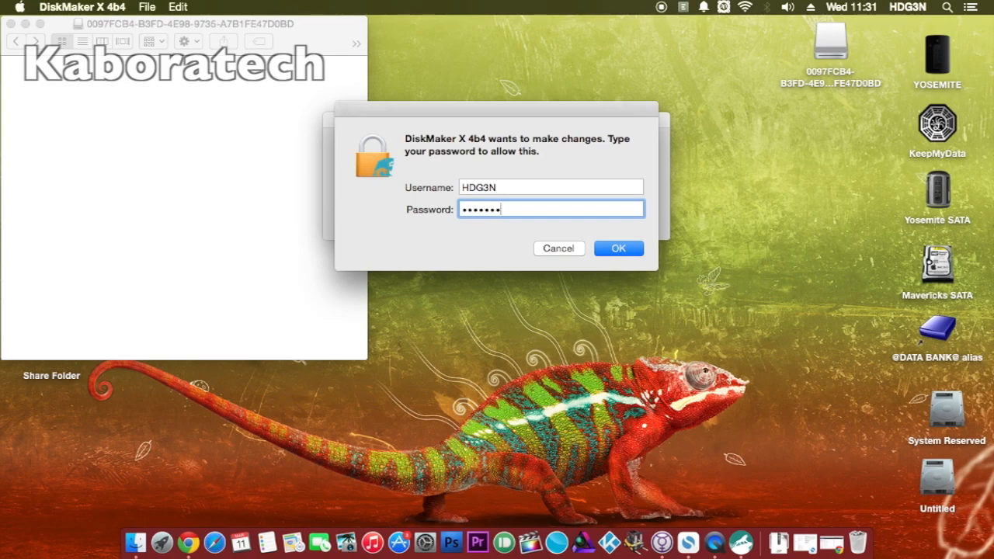
pyautogui.click(618, 248)
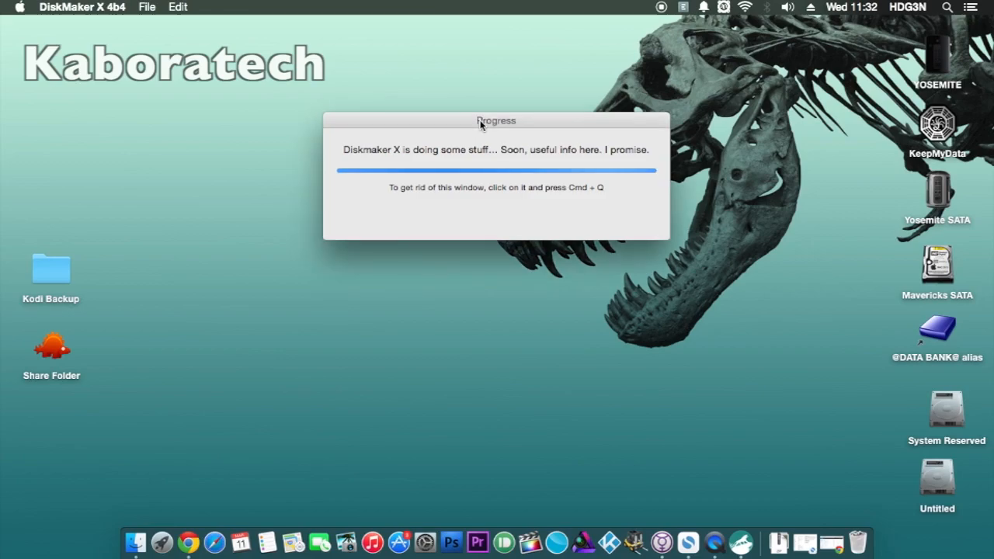
# Move the progress window aside, wait for 'boot disk is ready', then quit DiskMaker X
pyautogui.moveTo(497, 121); pyautogui.dragTo(303, 51)
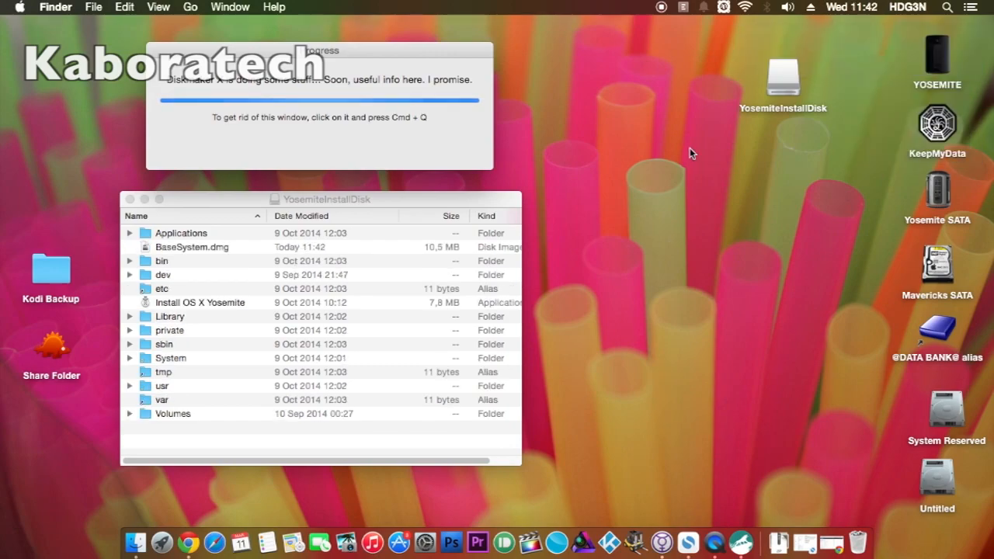
pyautogui.moveTo(742, 35)
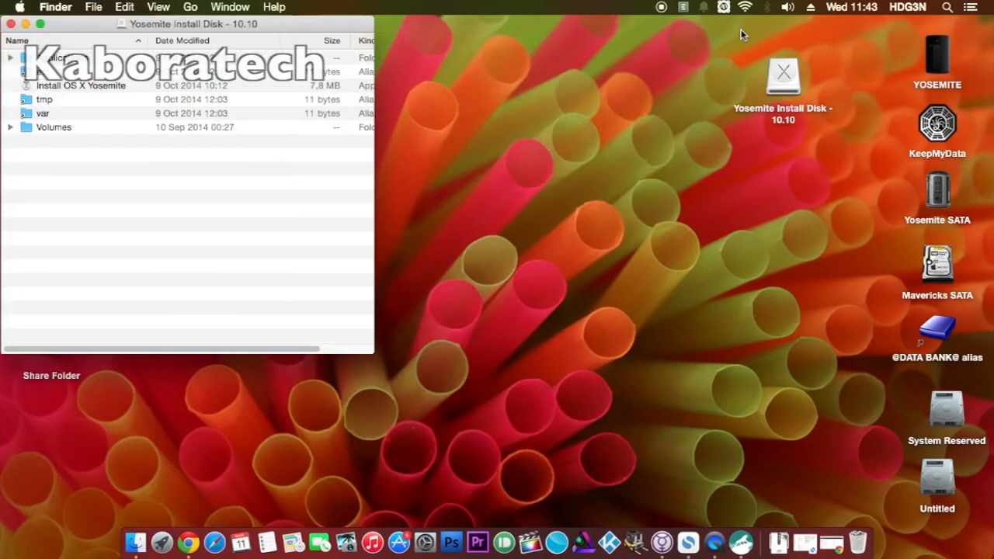
pyautogui.moveTo(189, 23); pyautogui.dragTo(412, 86)
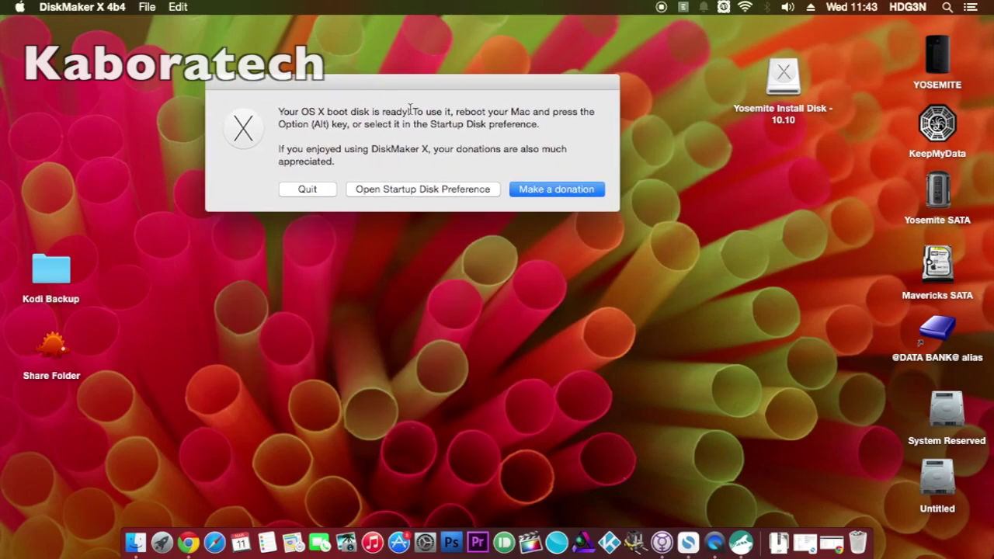
pyautogui.moveTo(335, 127)
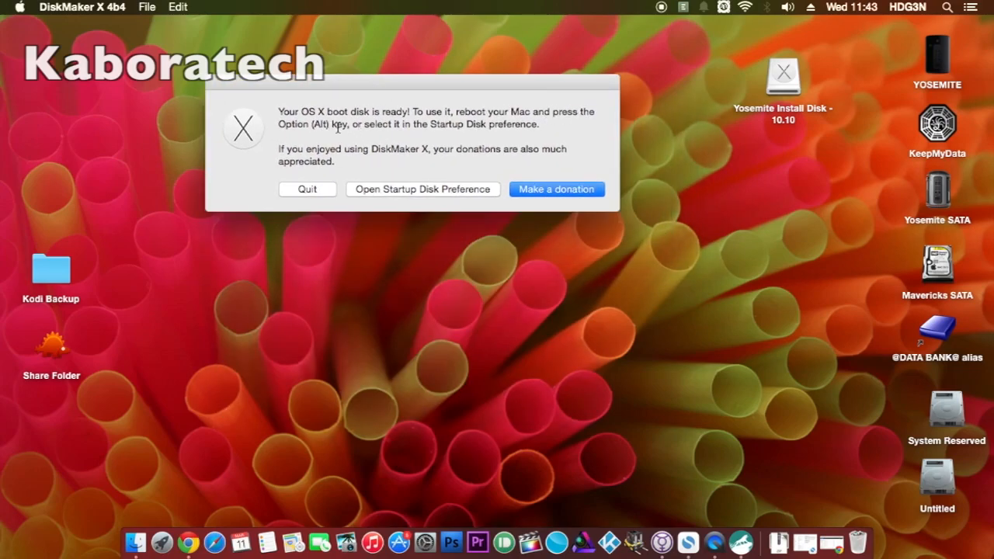
pyautogui.moveTo(497, 163)
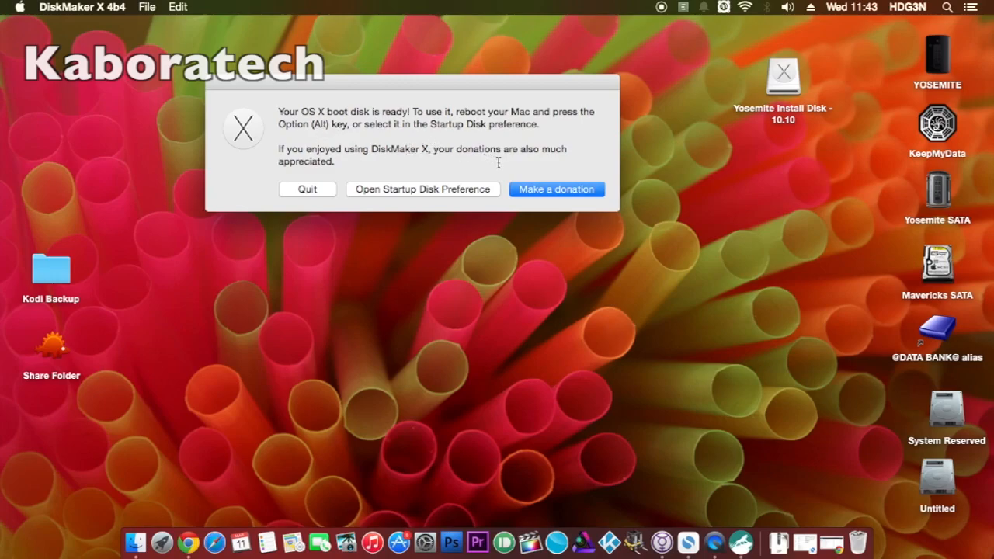
pyautogui.click(307, 190)
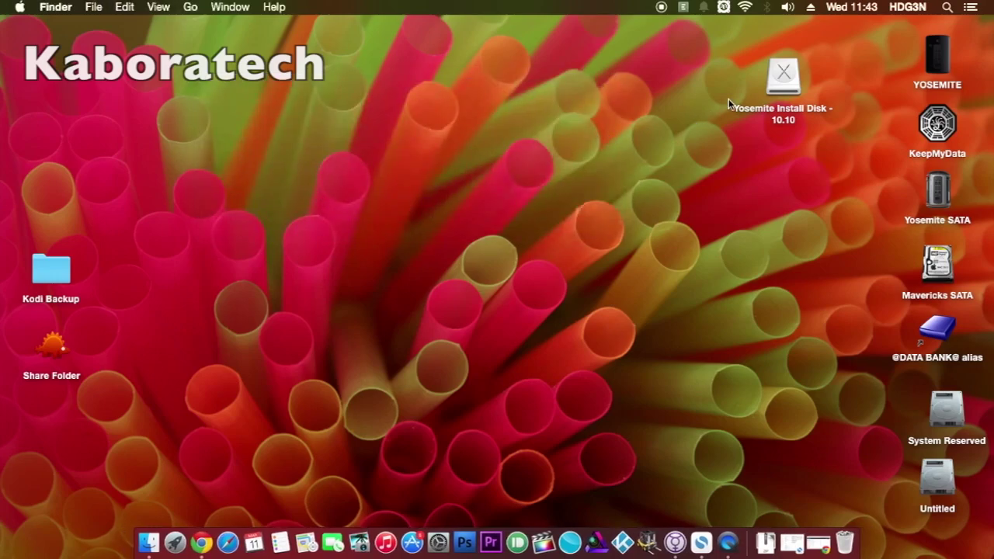
# Open the Yosemite Install Disk - 10.10 volume from the desktop in Finder
pyautogui.click(782, 76)
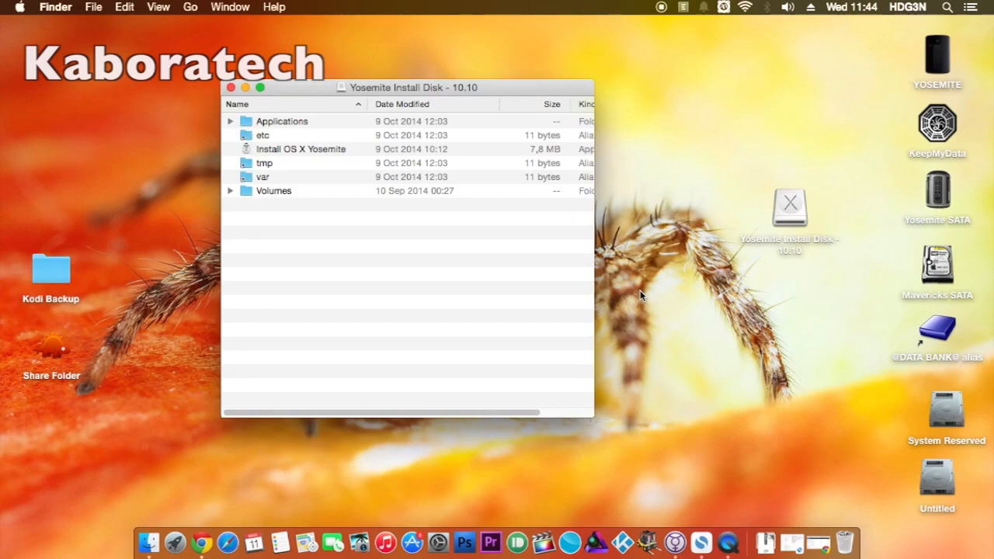
pyautogui.moveTo(621, 294)
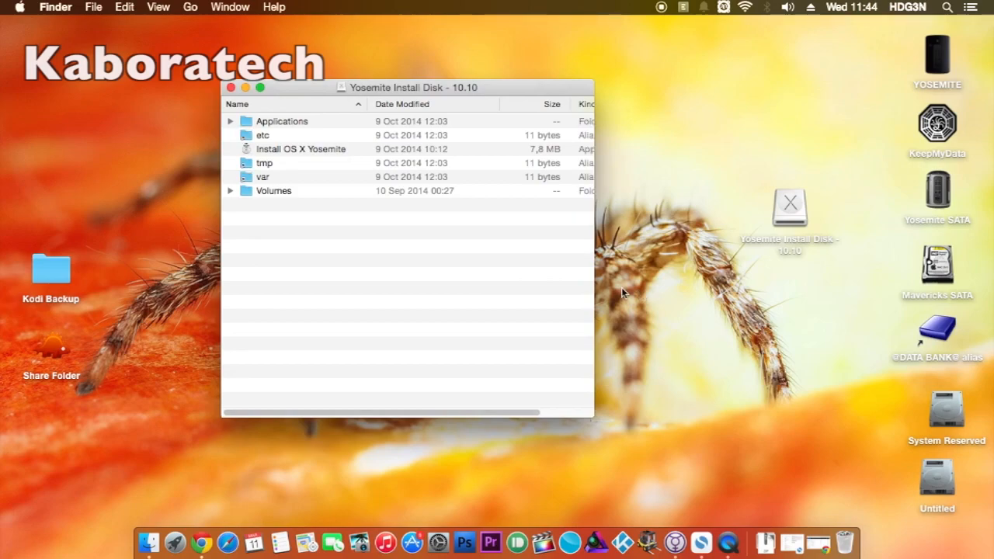
pyautogui.moveTo(660, 16)
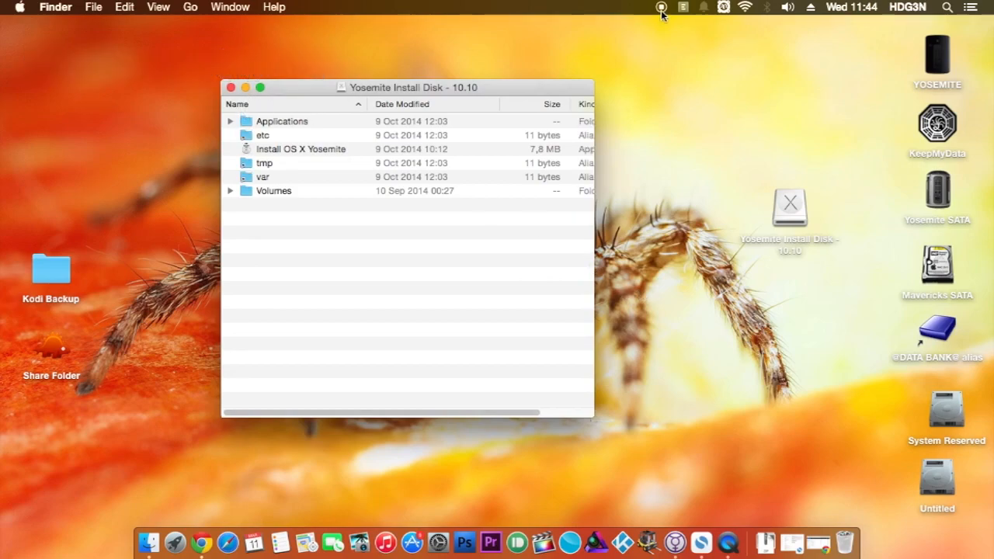